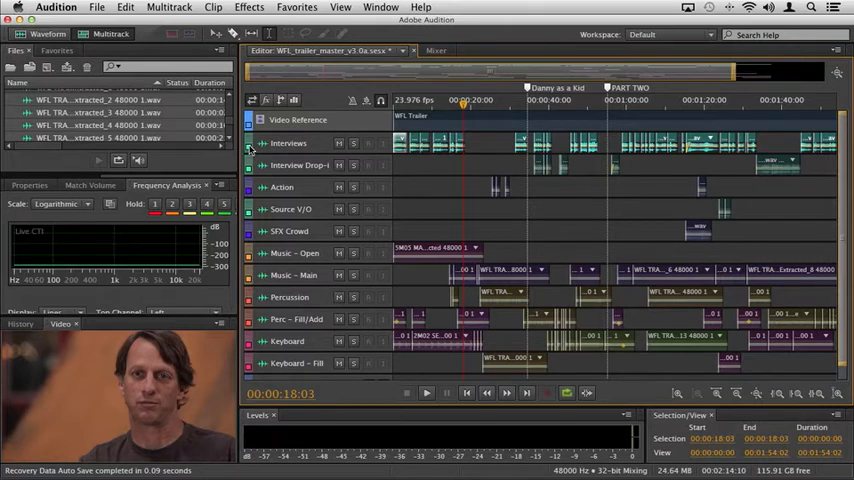
Step: Set the Interviews track colour to red in the Track Color dialog
click(248, 147)
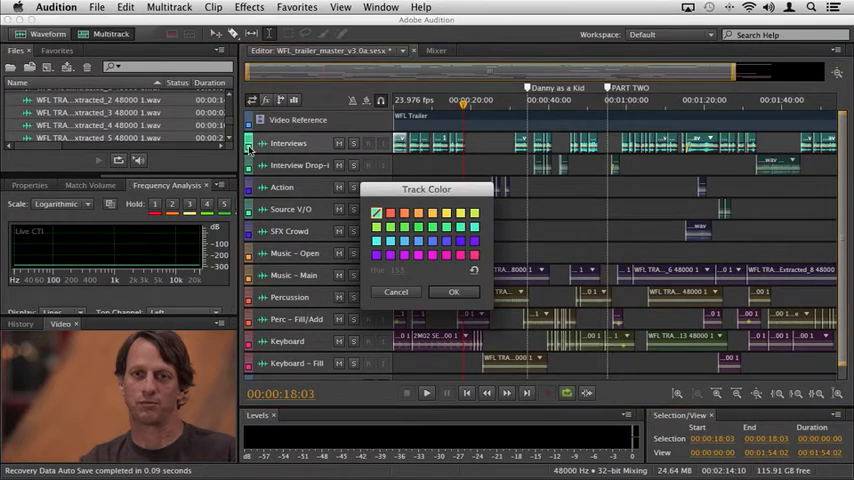
click(389, 213)
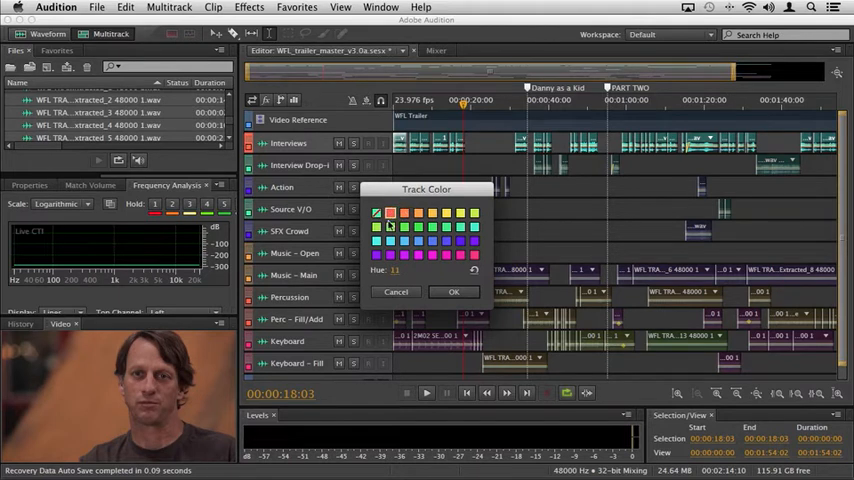
click(453, 291)
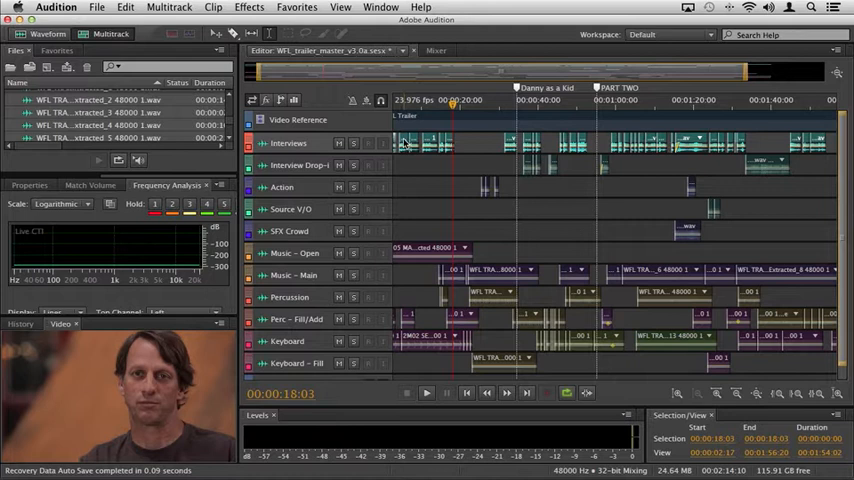
Step: Switch the Interviews clips from teal to the track's red colour via Clip/Group Color
right_click(410, 143)
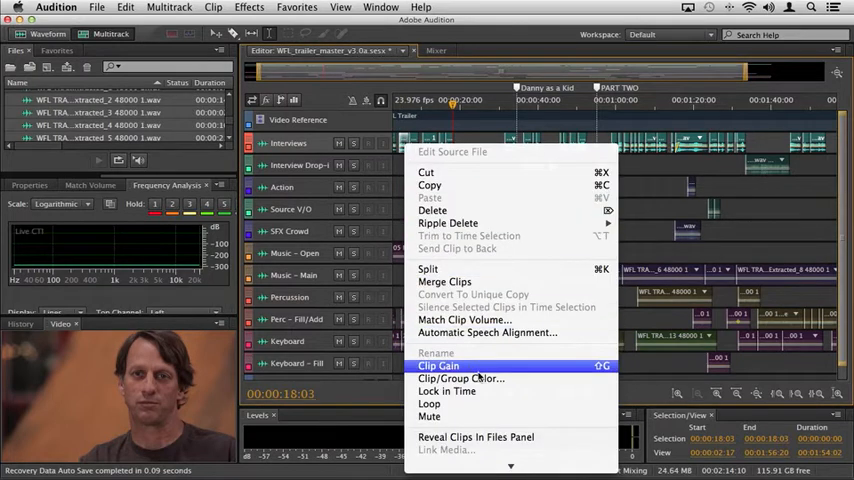
click(461, 378)
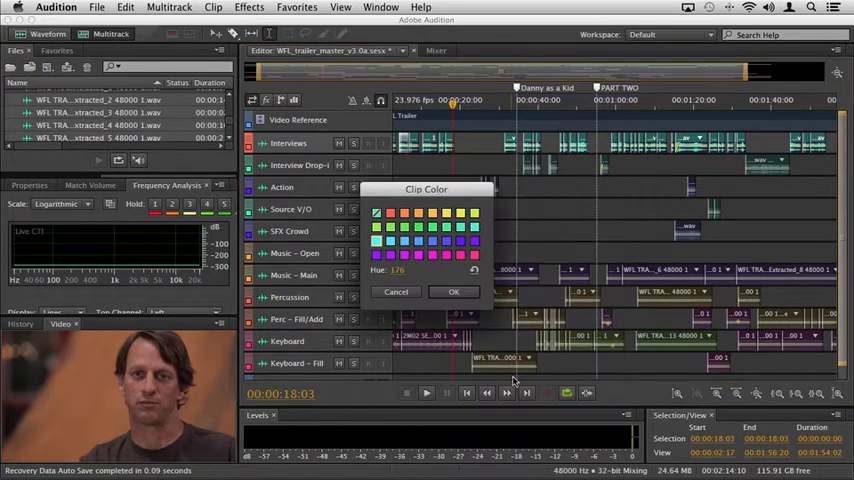
click(389, 213)
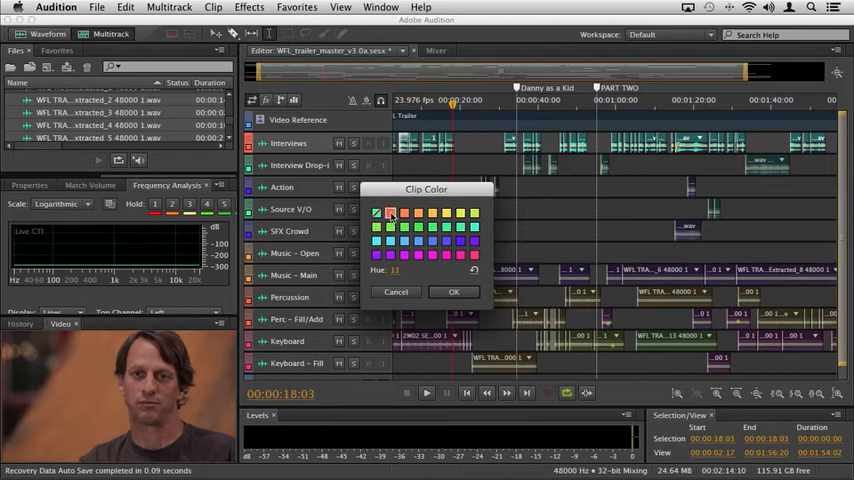
click(418, 214)
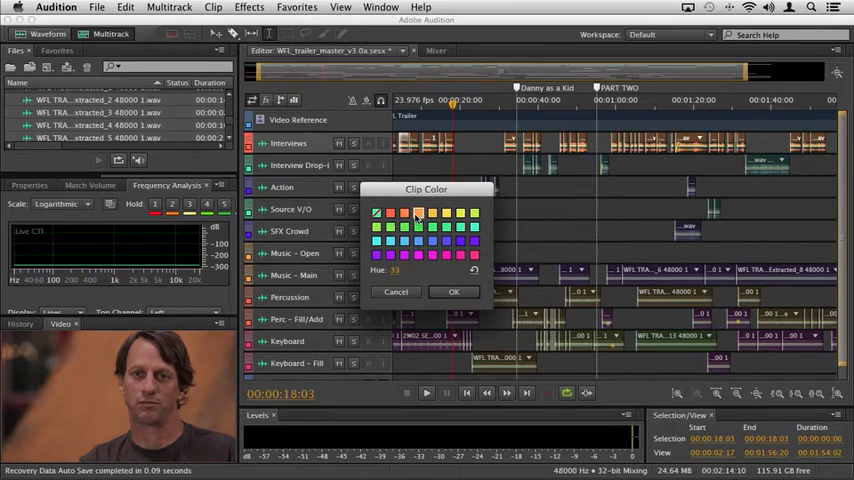
click(377, 212)
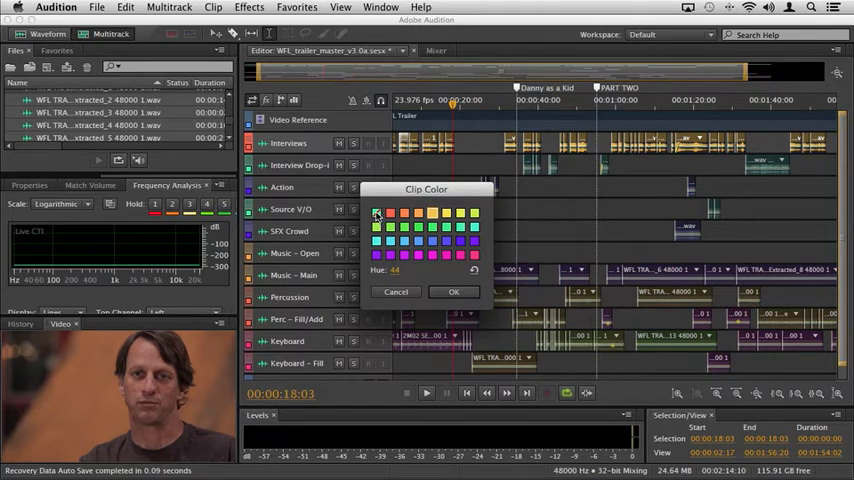
click(376, 213)
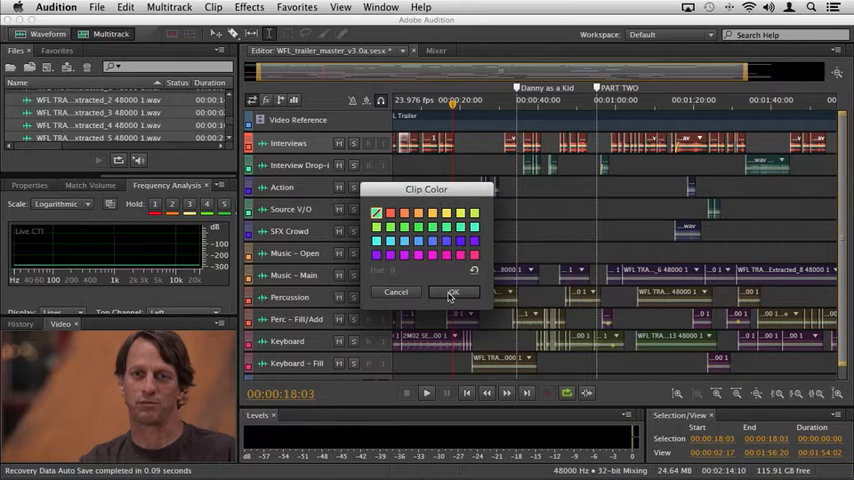
click(453, 292)
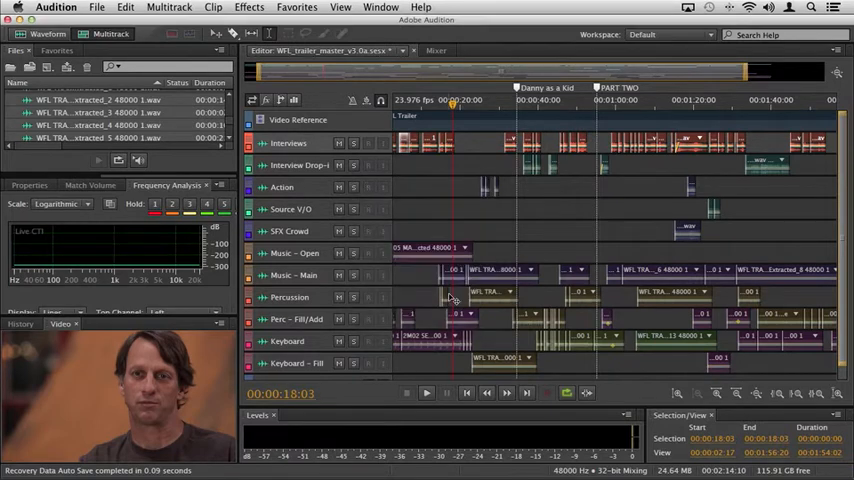
Step: Place the current-time indicator at 00:00:10:09 on the timeline
click(425, 143)
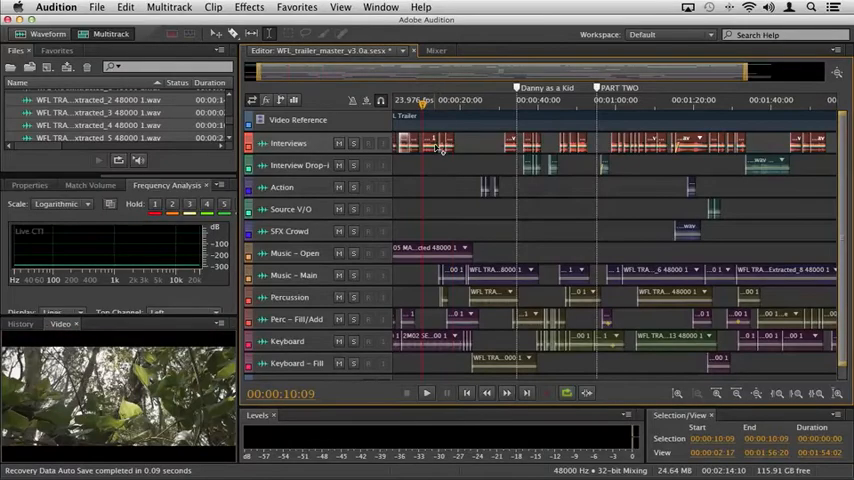